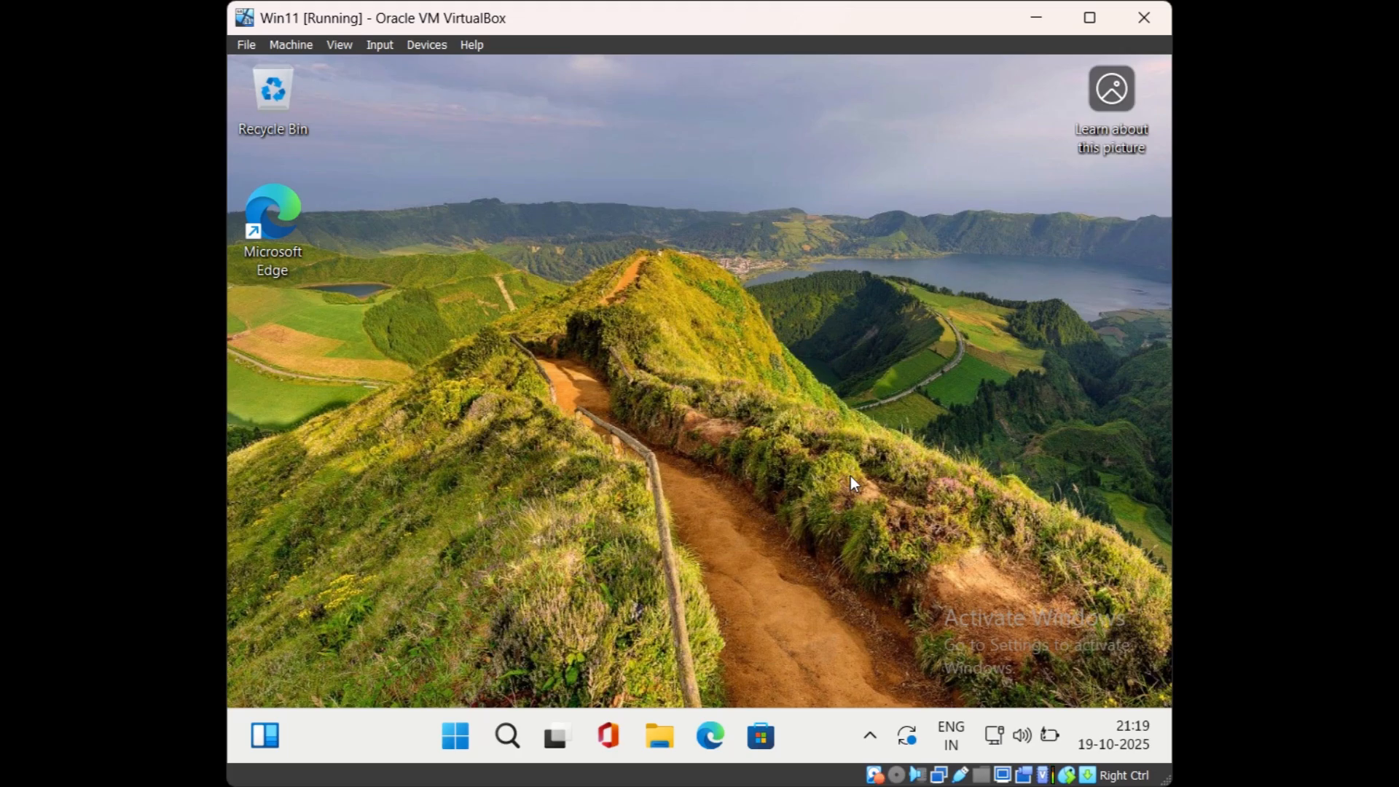
{"action": "mouse_move", "coordinate": [662, 460]}
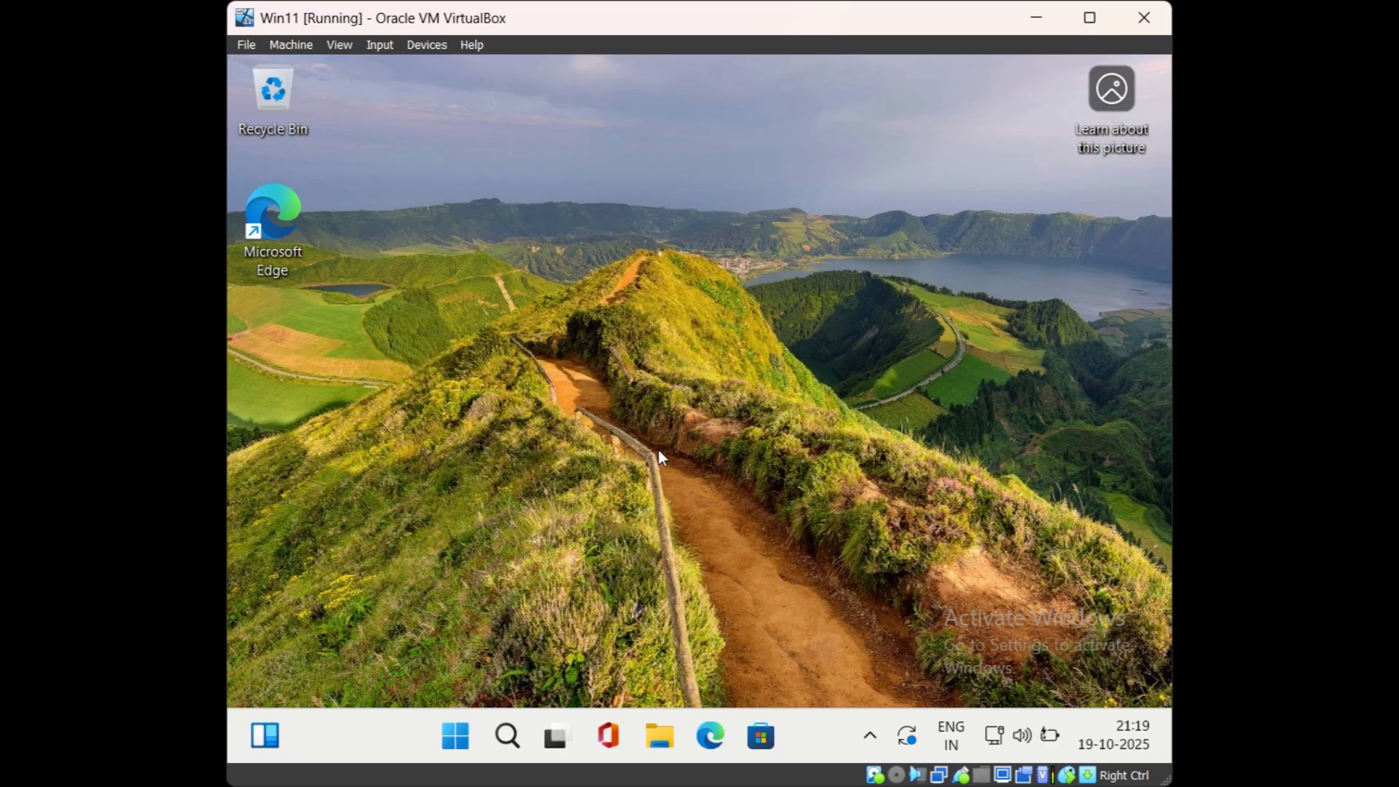
{"action": "mouse_move", "coordinate": [665, 495]}
{"action": "type", "text": "s"}
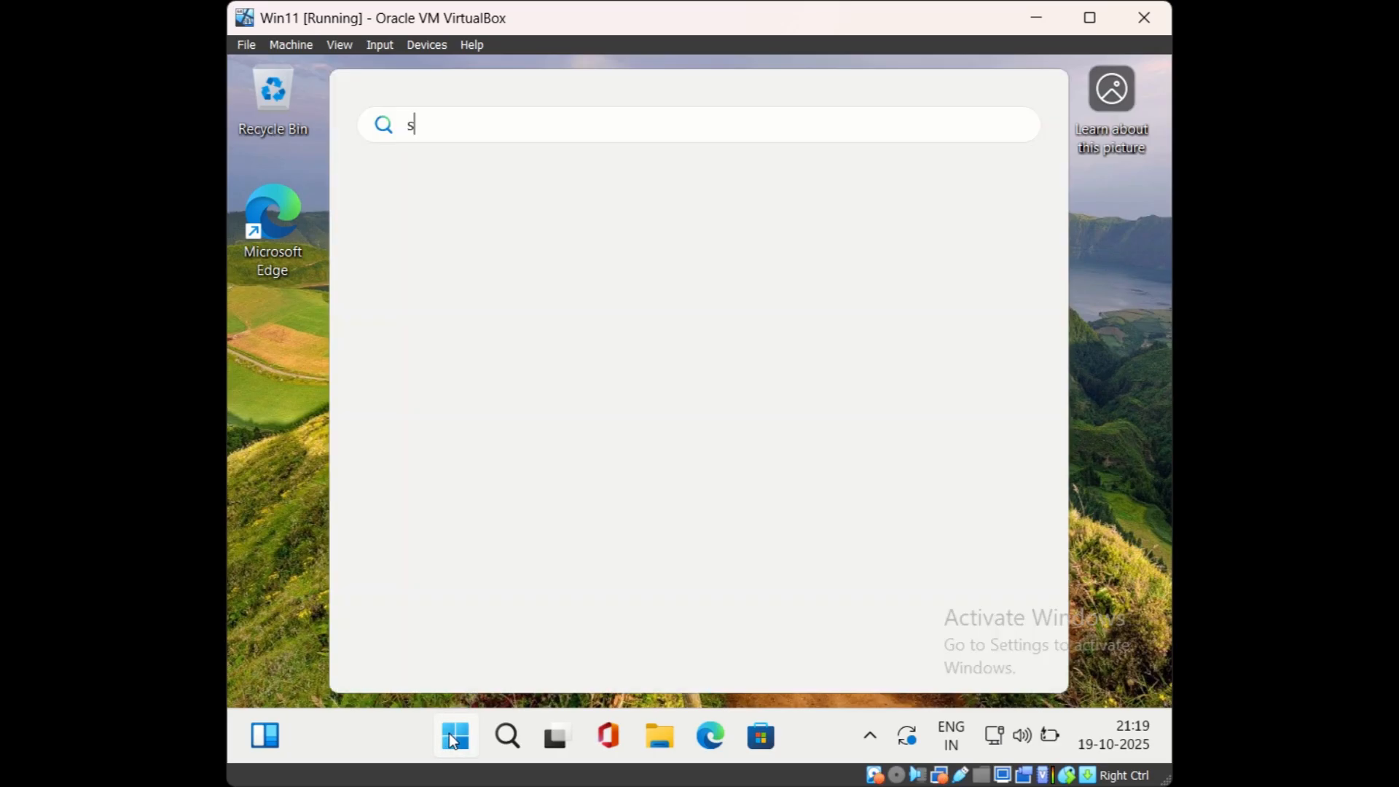
- Search Start for 'settings' and launch the Settings app on its Home page
{"action": "type", "text": "ettting"}
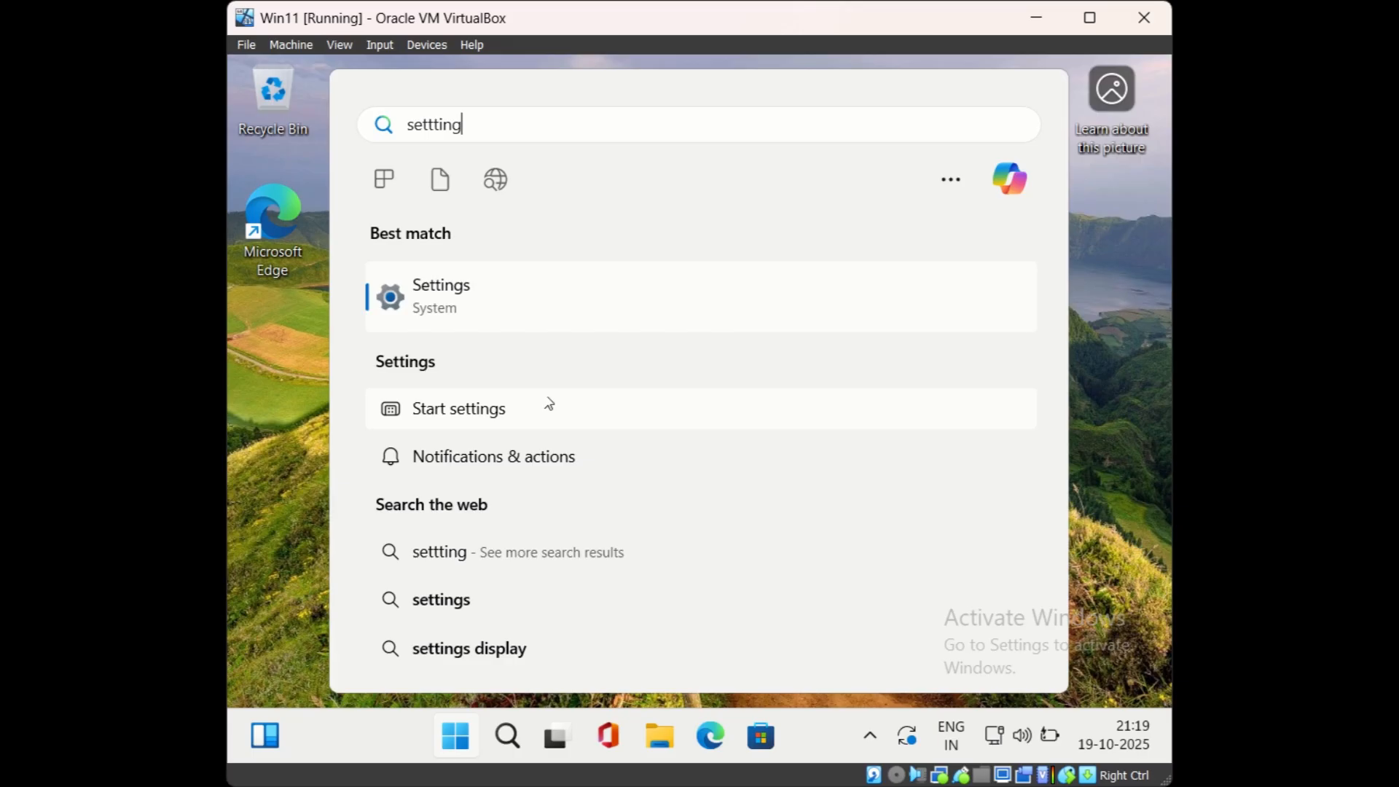
{"action": "left_click", "coordinate": [440, 296]}
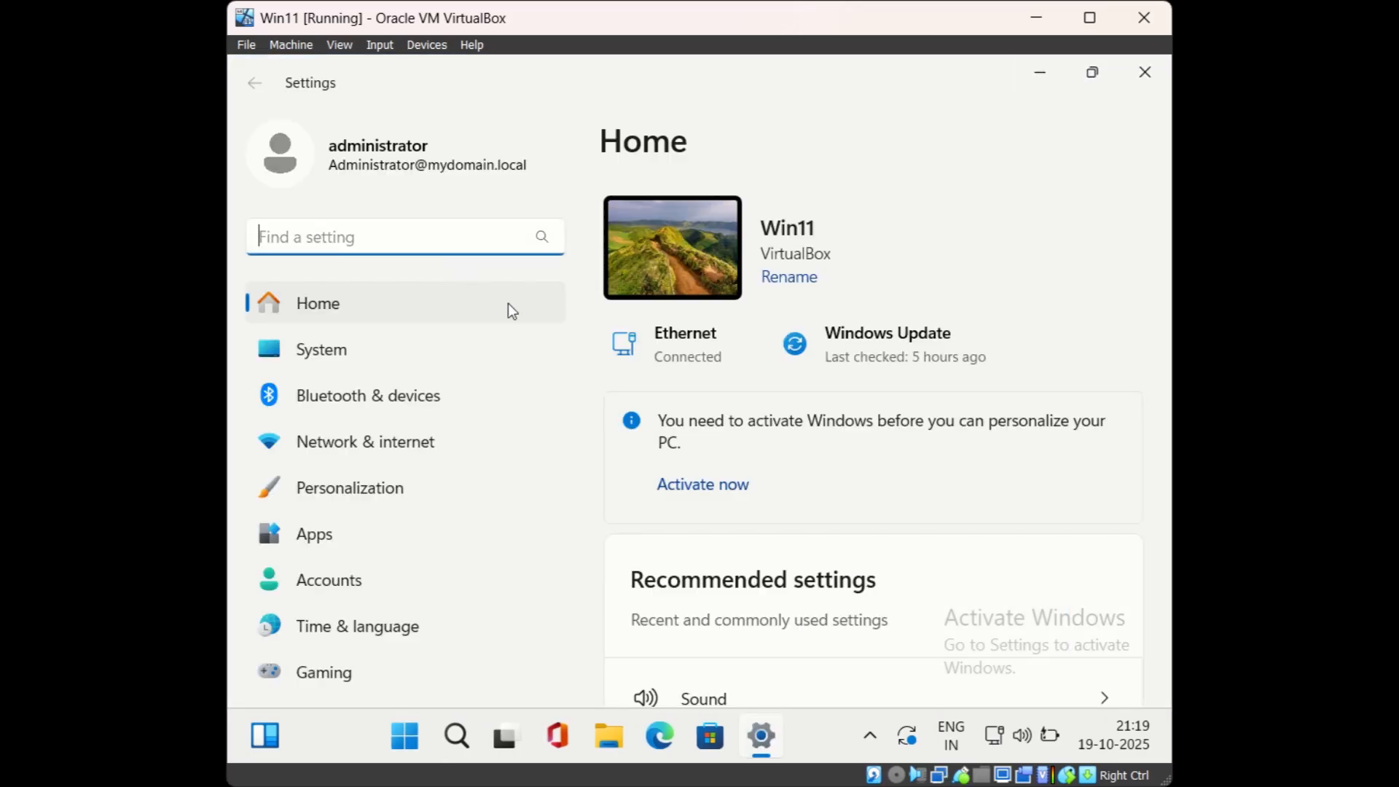
- Under System > Optional features, show the Add an optional feature list of 60 features
{"action": "left_click", "coordinate": [320, 350]}
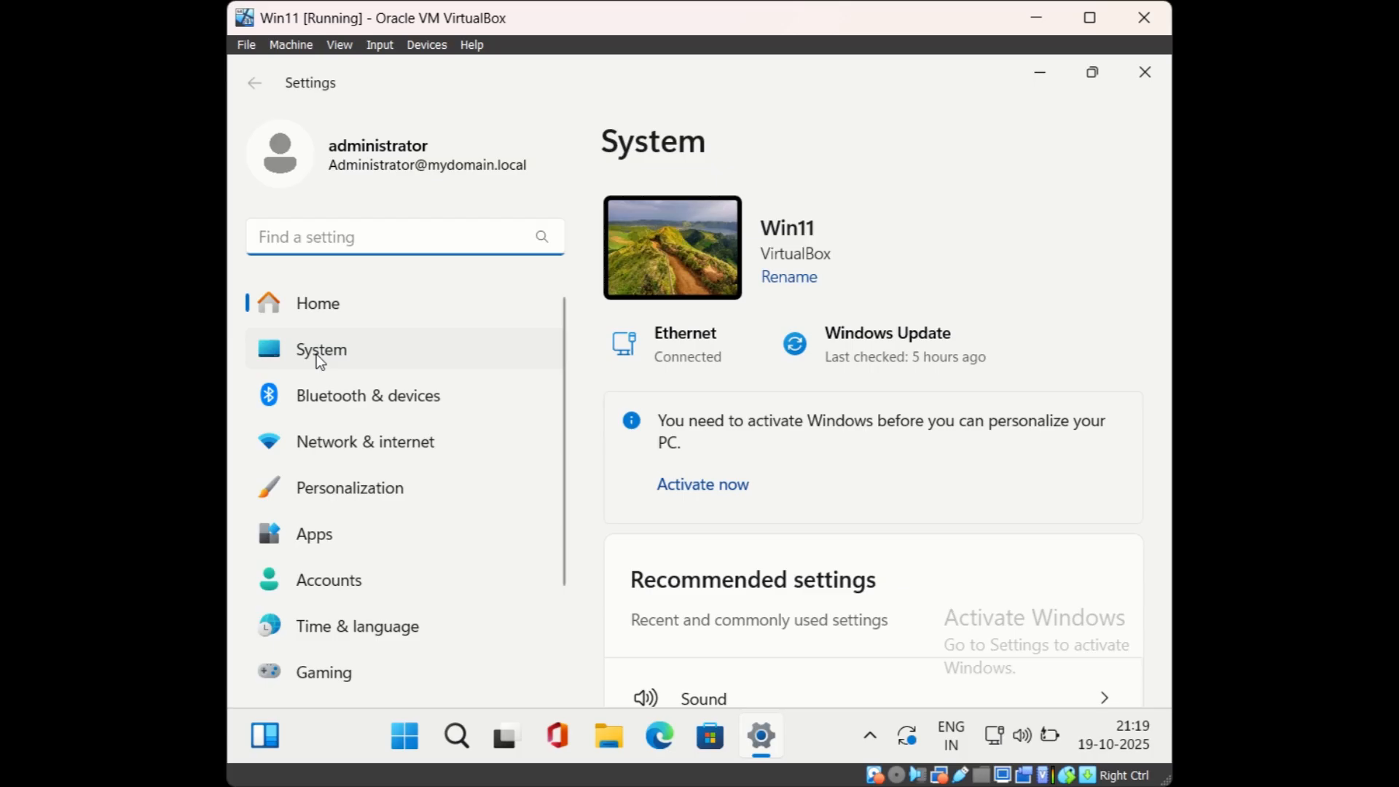
{"action": "scroll", "scroll_direction": "down", "scroll_amount": 3}
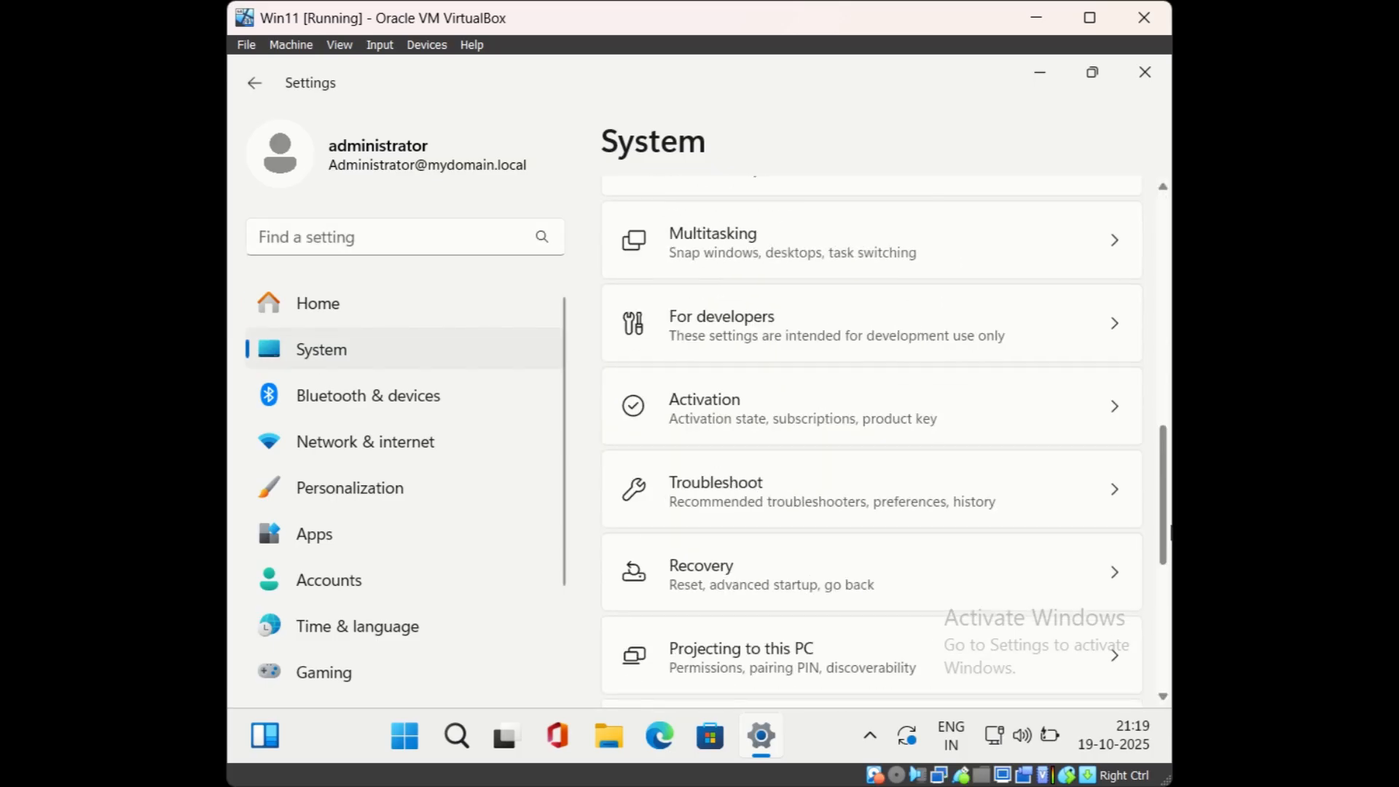
{"action": "scroll", "scroll_direction": "down", "scroll_amount": 3}
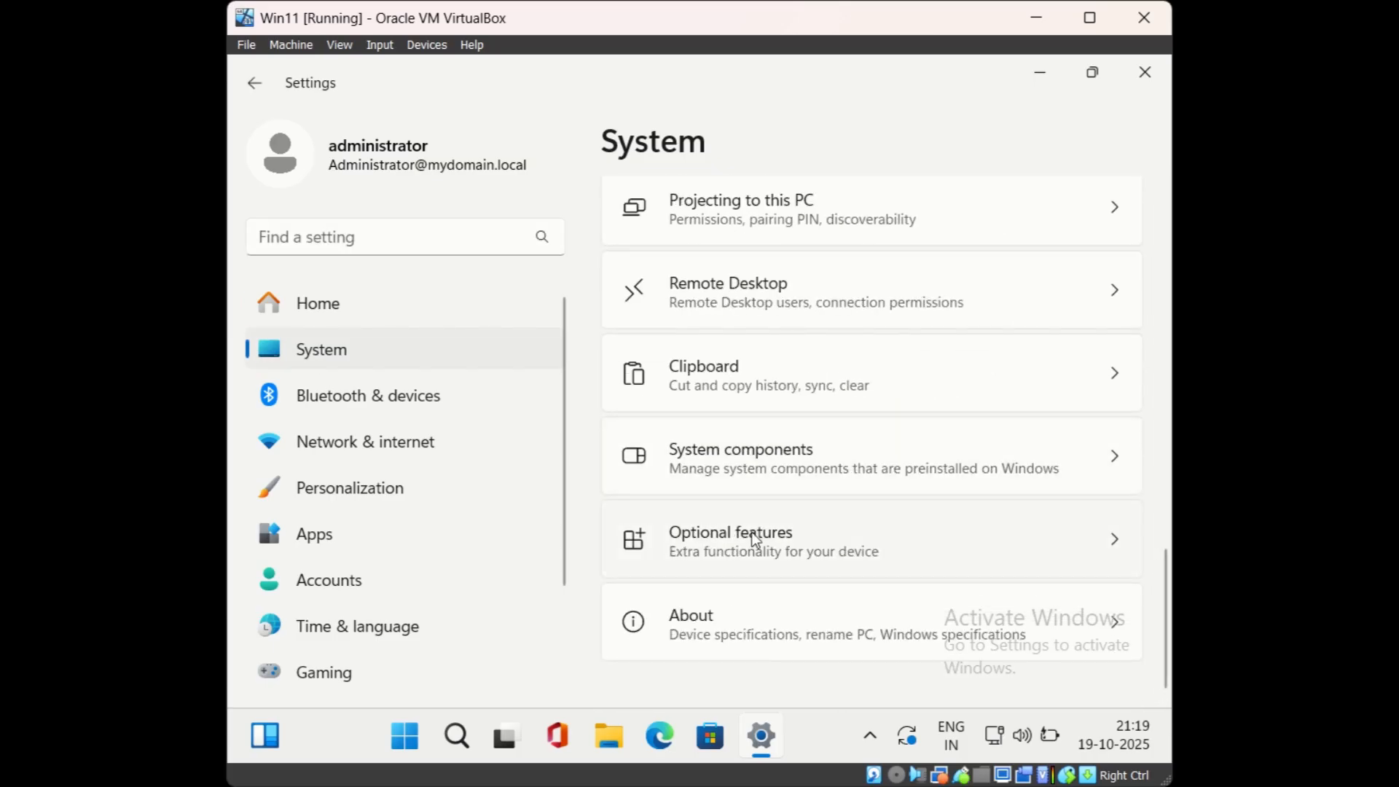
{"action": "left_click", "coordinate": [752, 539]}
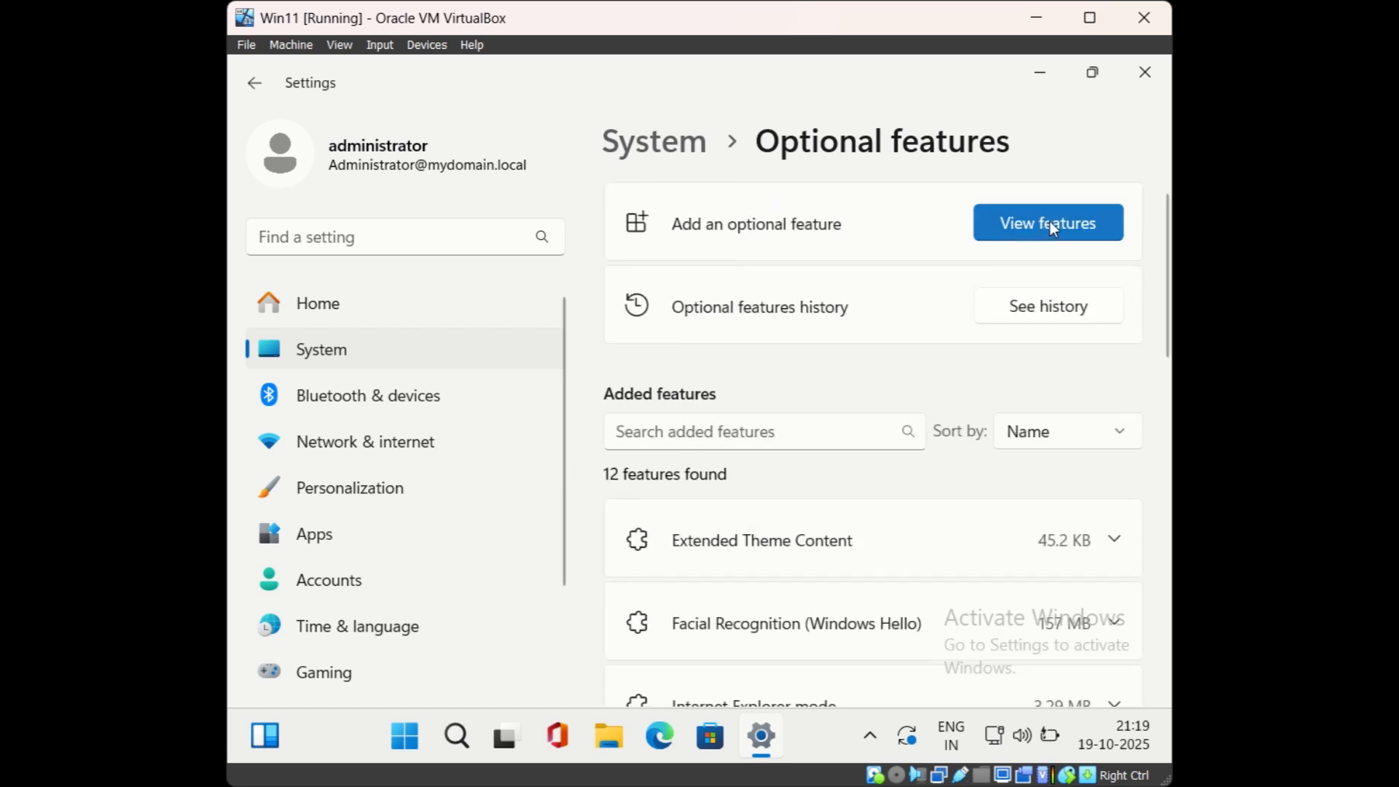
{"action": "left_click", "coordinate": [1048, 222]}
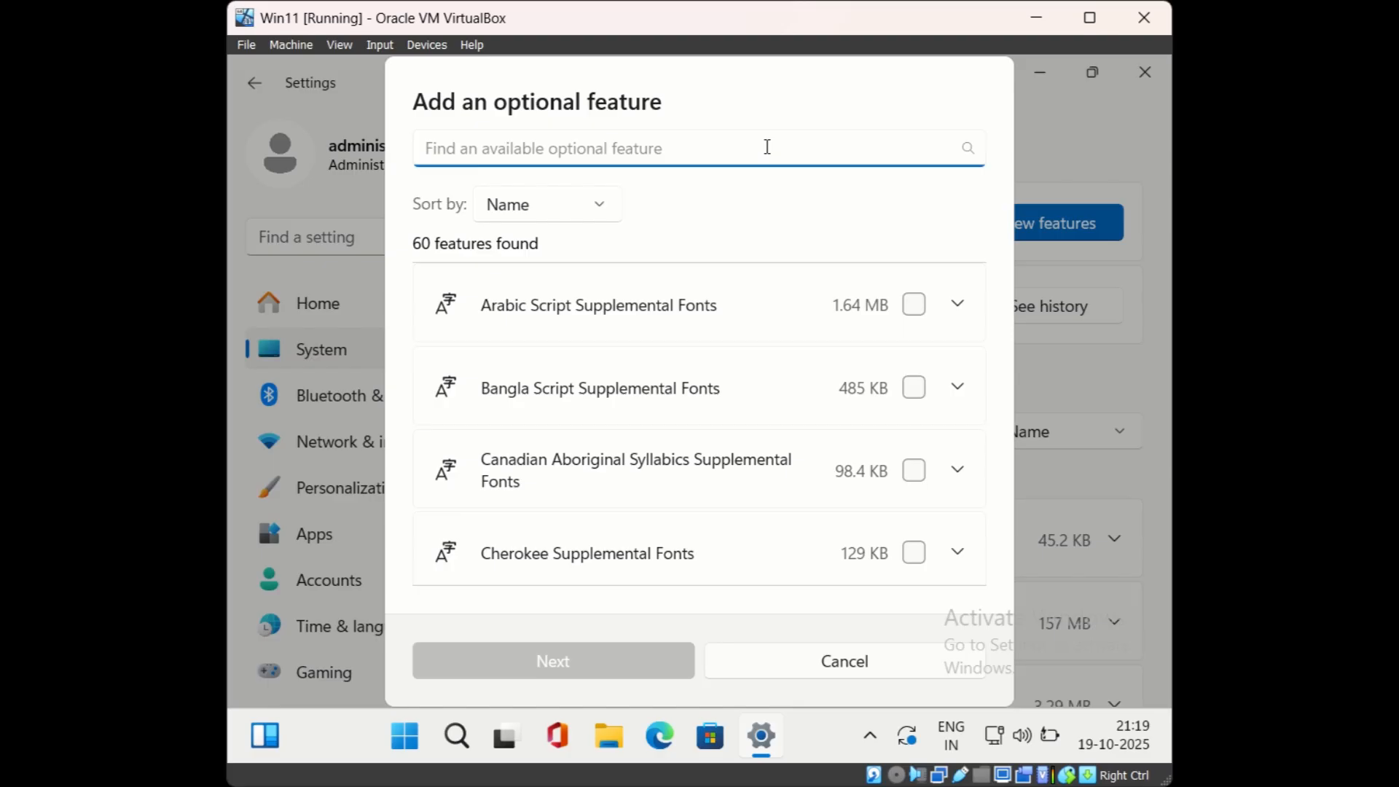
- Search 'server manager', select RSAT: Server Manager and submit it for installation
{"action": "type", "text": "server"}
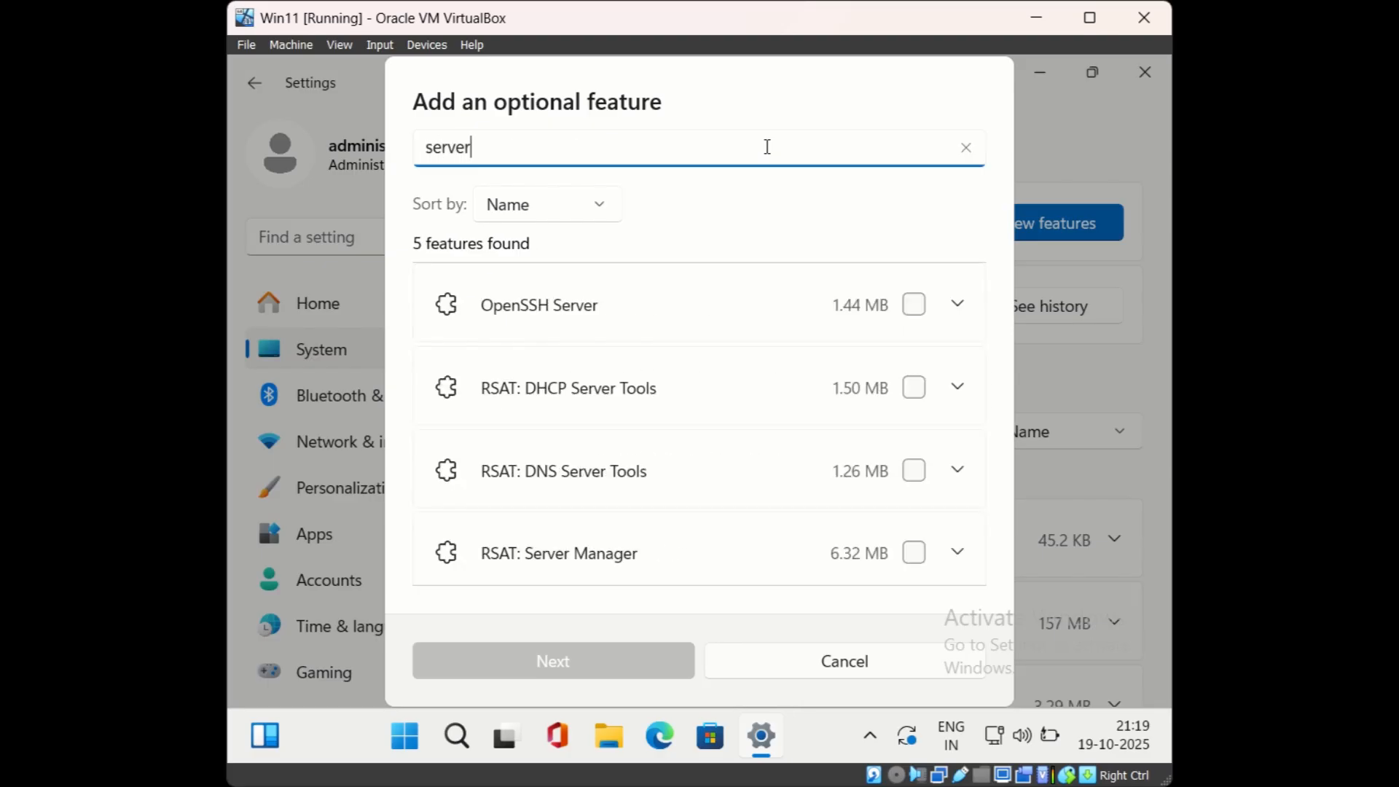
{"action": "type", "text": "manager"}
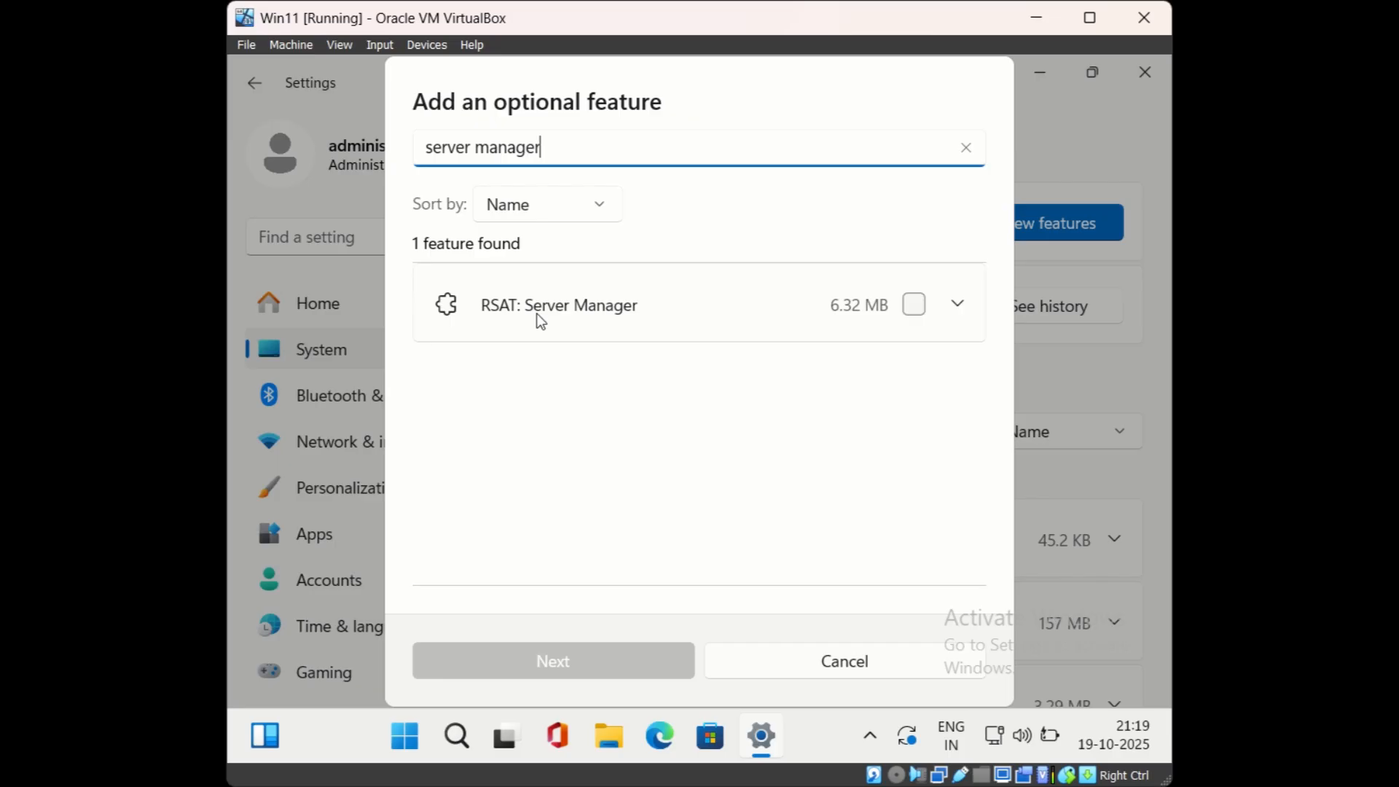
{"action": "mouse_move", "coordinate": [522, 330]}
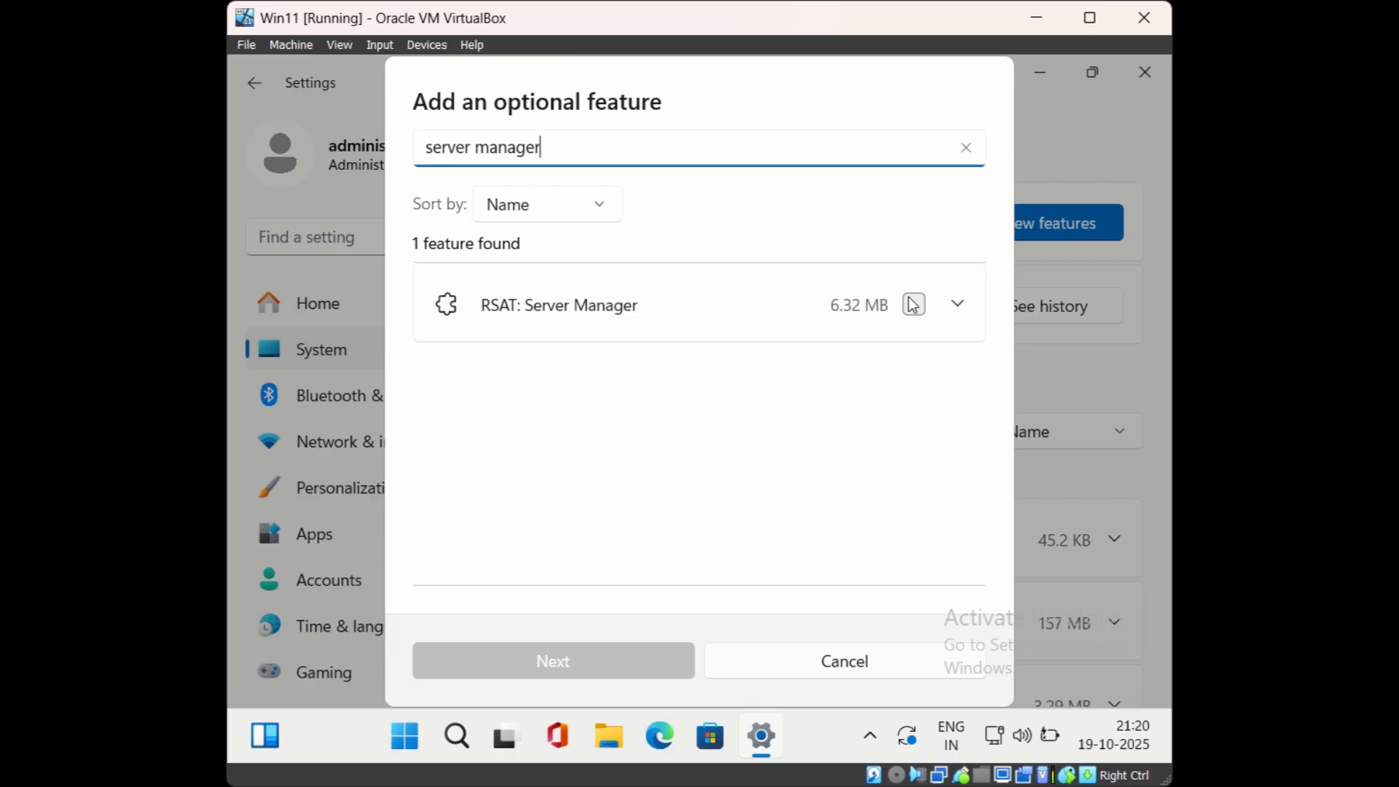
{"action": "left_click", "coordinate": [912, 303]}
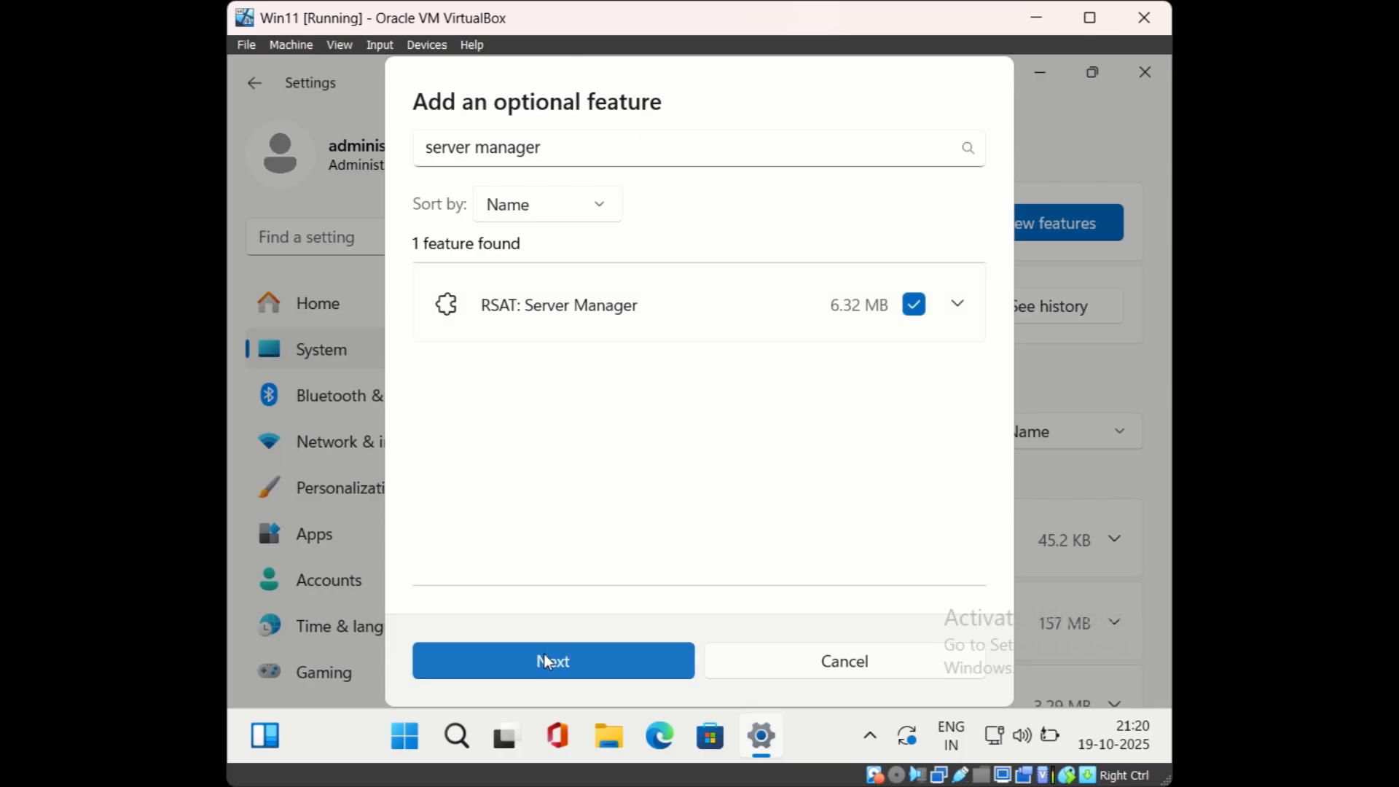
{"action": "left_click", "coordinate": [554, 662]}
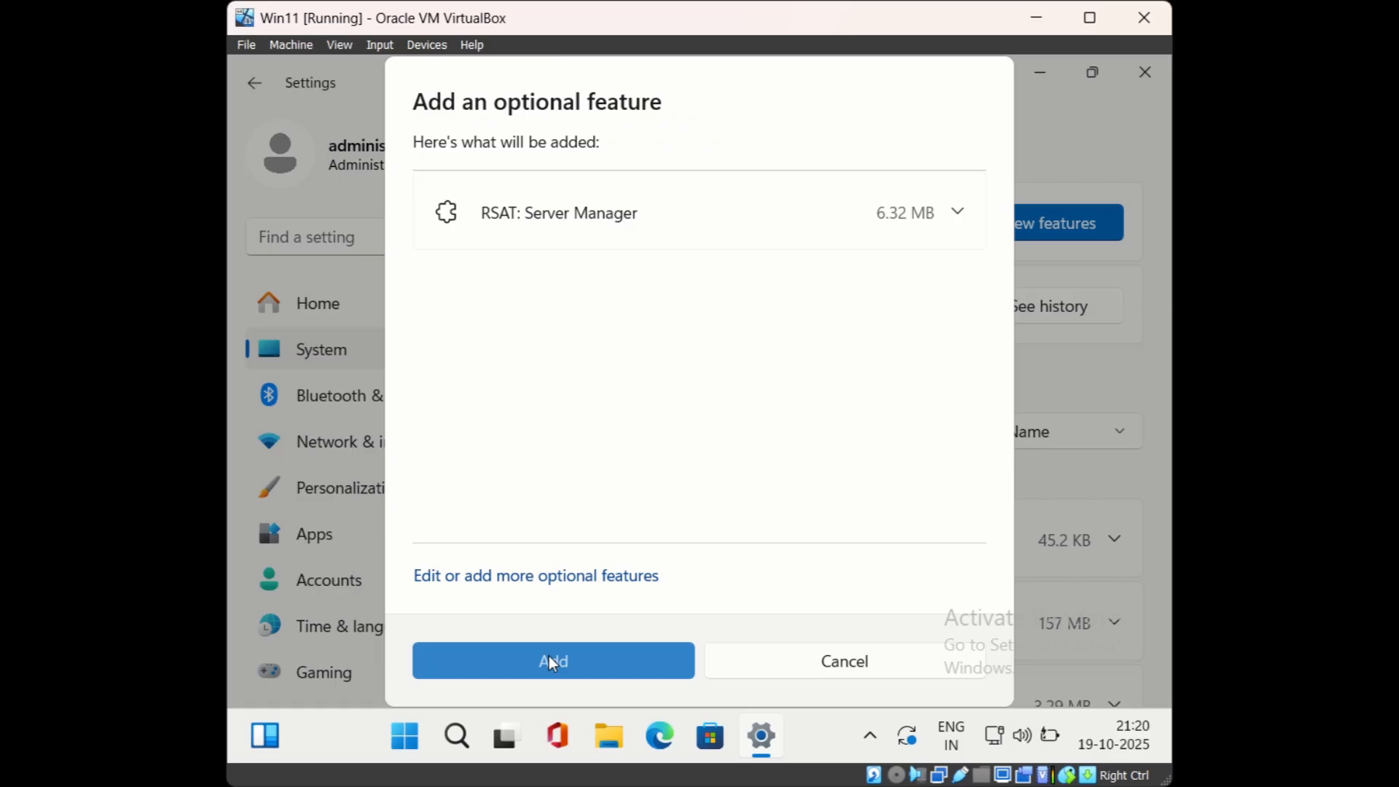
{"action": "left_click", "coordinate": [554, 662]}
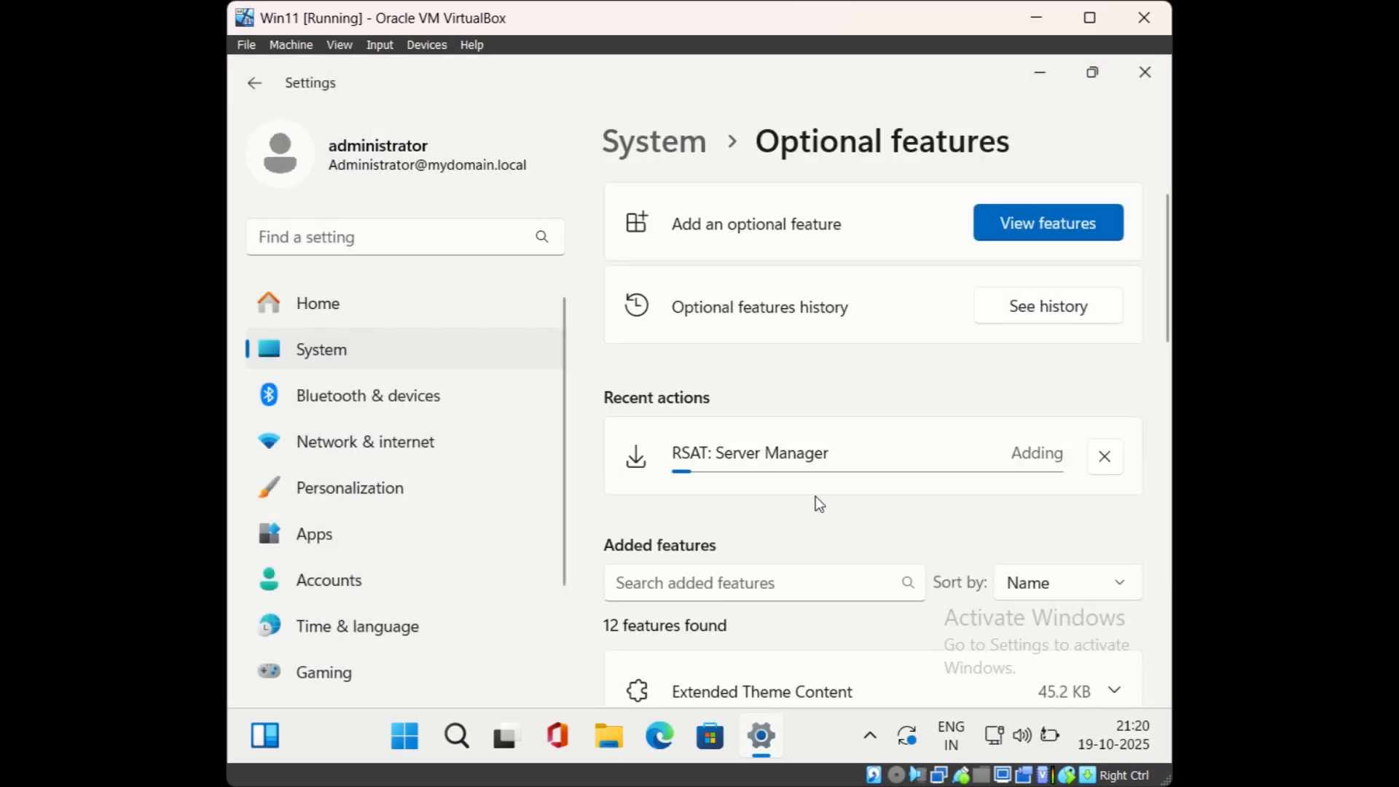
{"action": "mouse_move", "coordinate": [811, 513]}
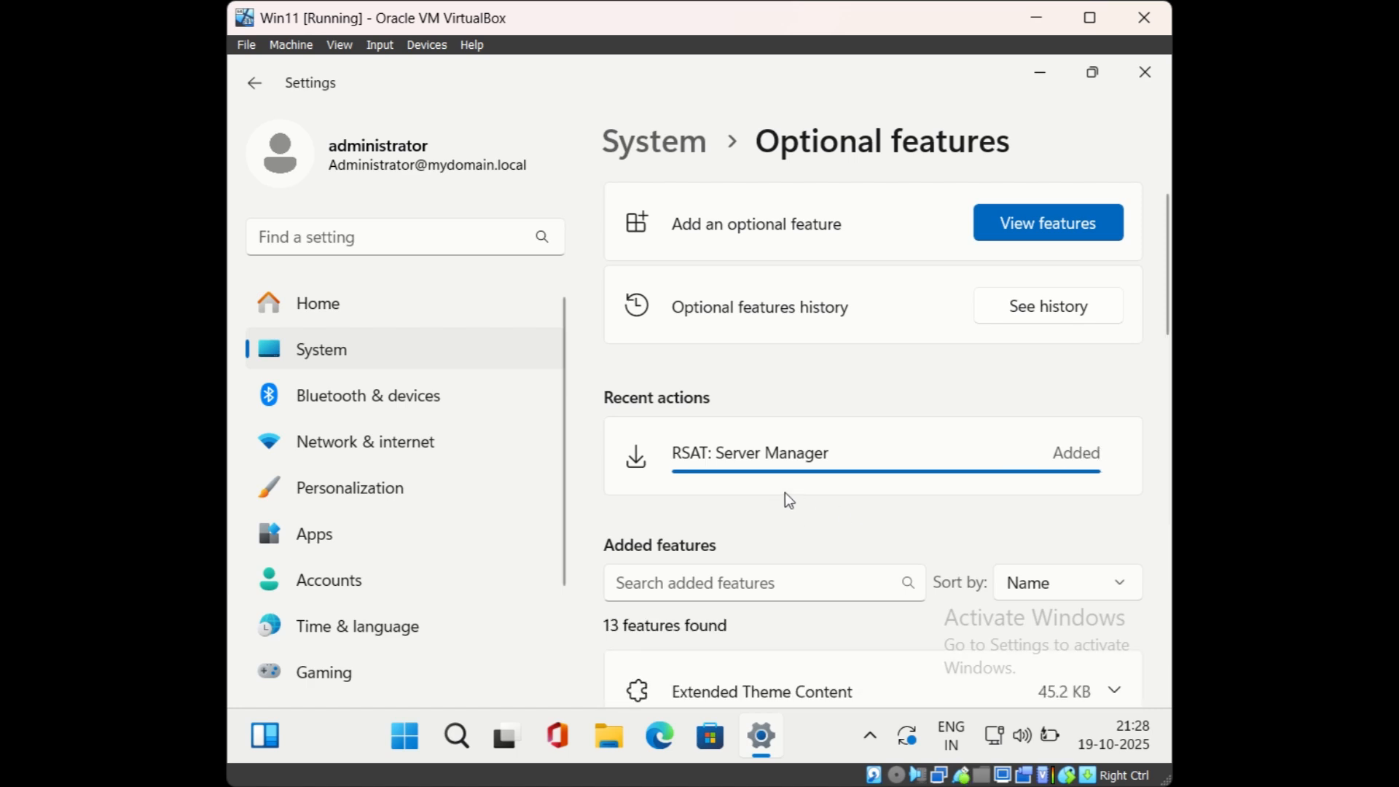
- After RSAT shows Added, search Start for Server Manager and launch its Dashboard
{"action": "left_click", "coordinate": [403, 736]}
{"action": "type", "text": "server"}
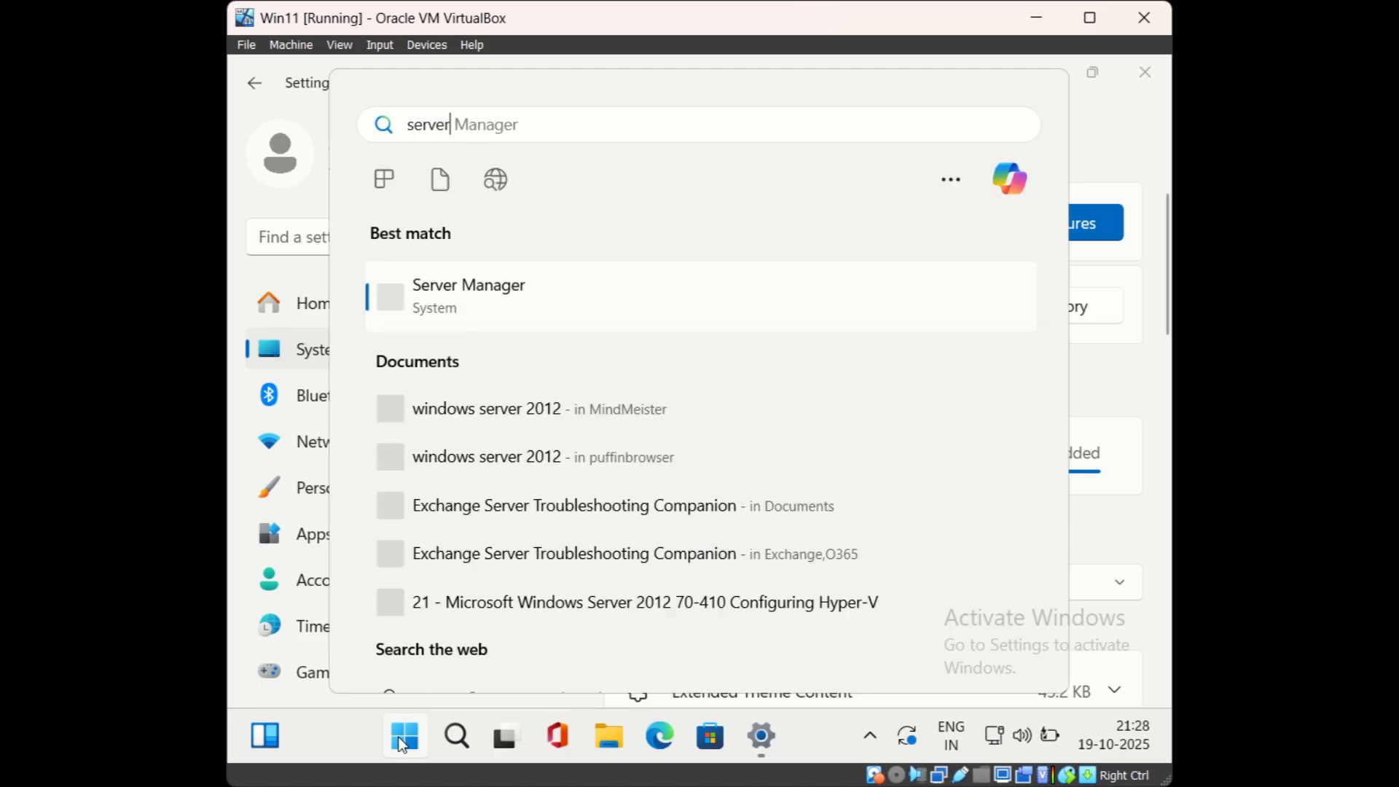
{"action": "left_click", "coordinate": [468, 295]}
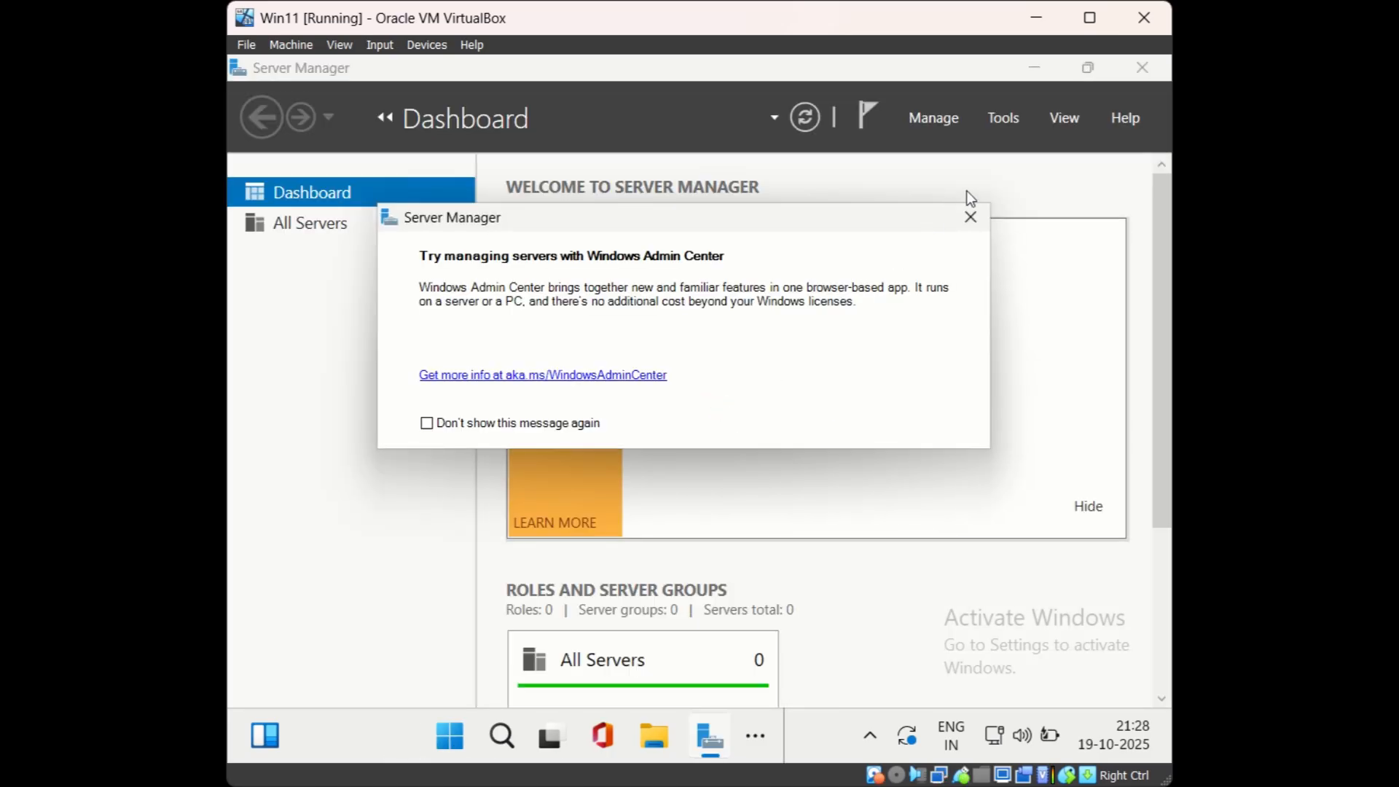
- Dismiss the Windows Admin Center pop-up to reveal the full Server Manager Dashboard
{"action": "left_click", "coordinate": [971, 218]}
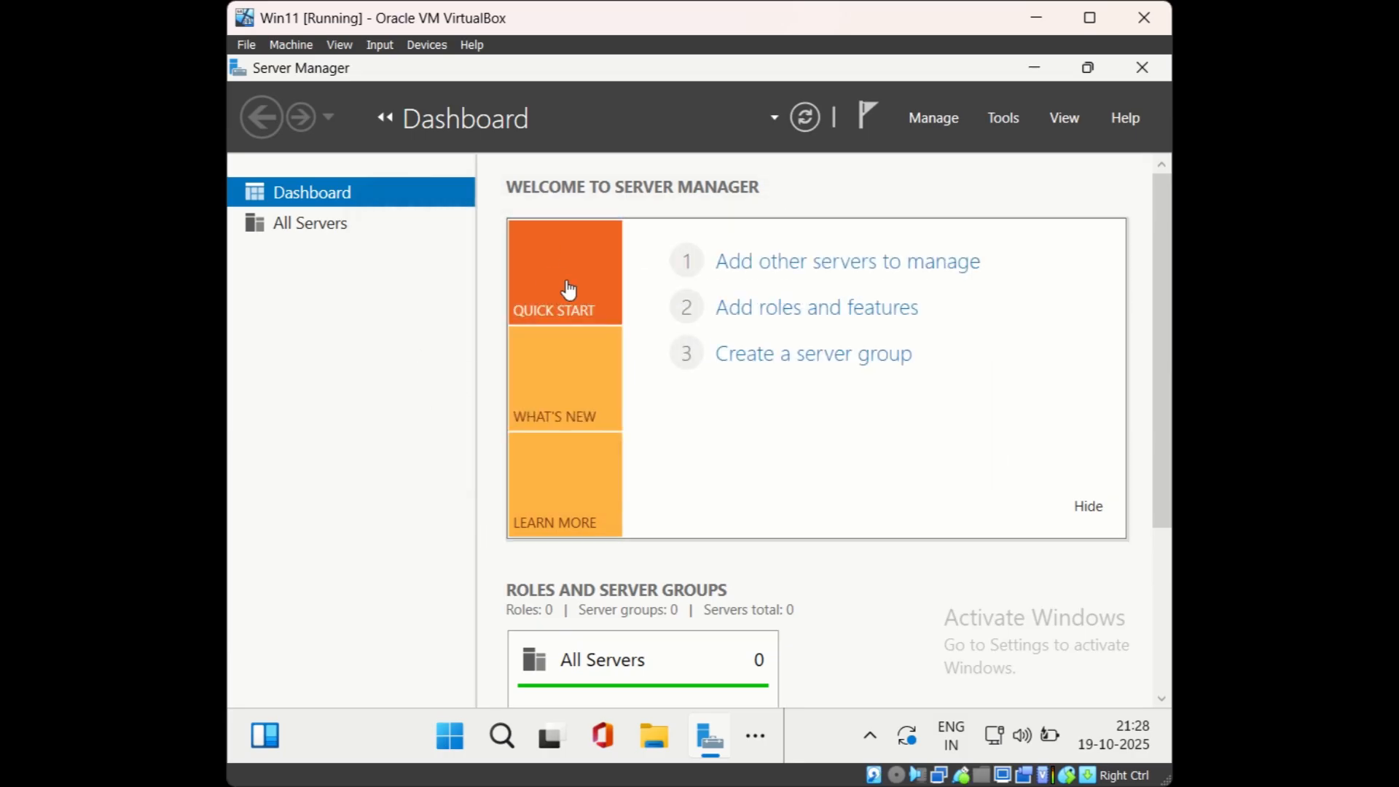
{"action": "mouse_move", "coordinate": [371, 387]}
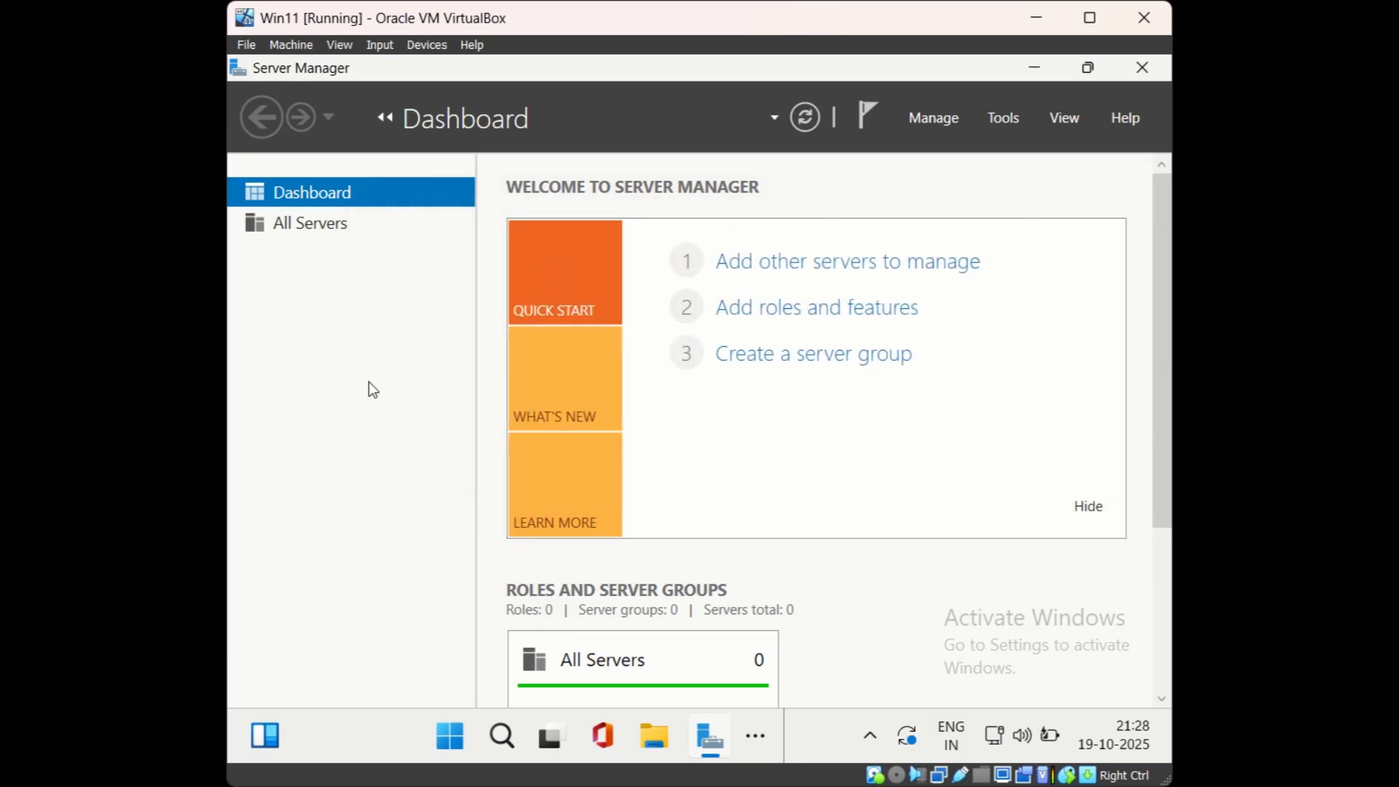
{"action": "mouse_move", "coordinate": [402, 406]}
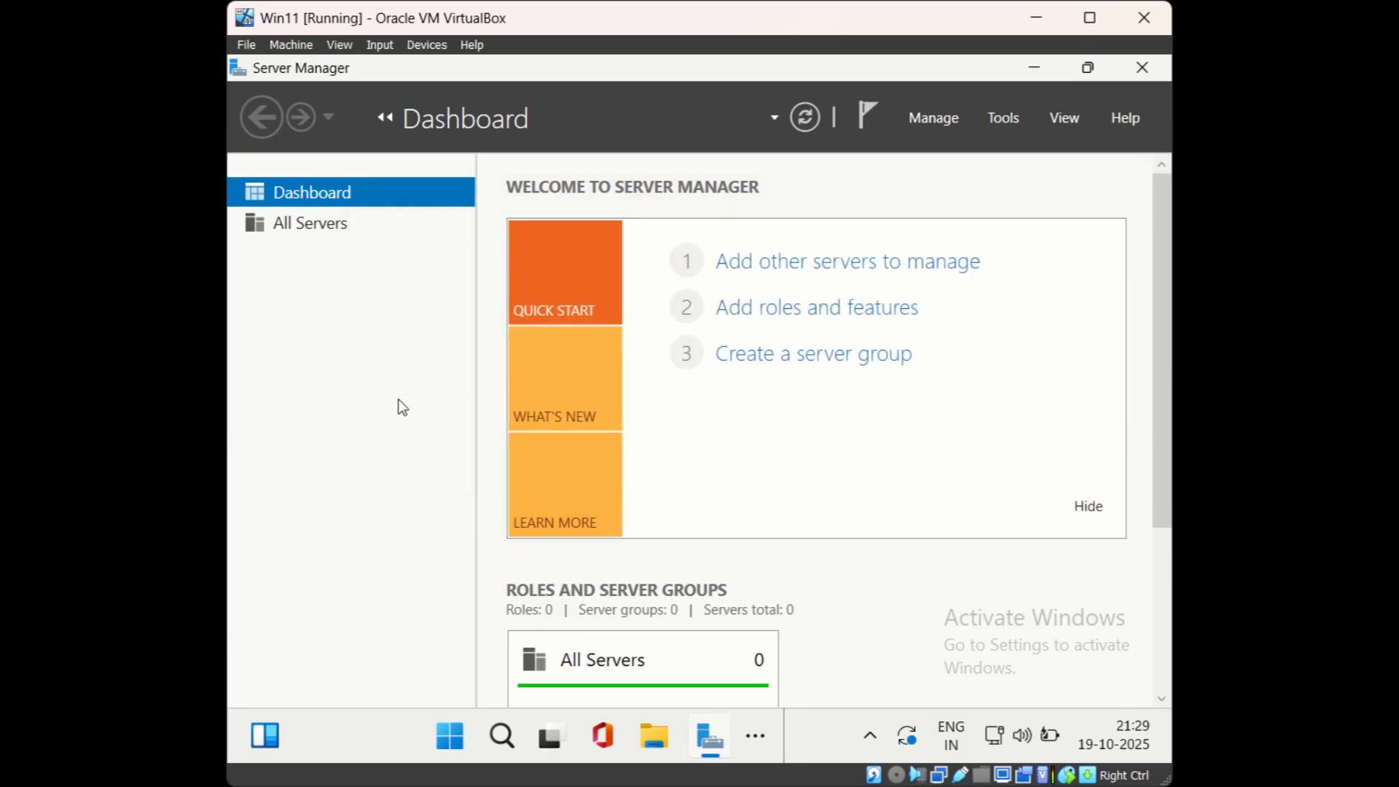
{"action": "mouse_move", "coordinate": [408, 342]}
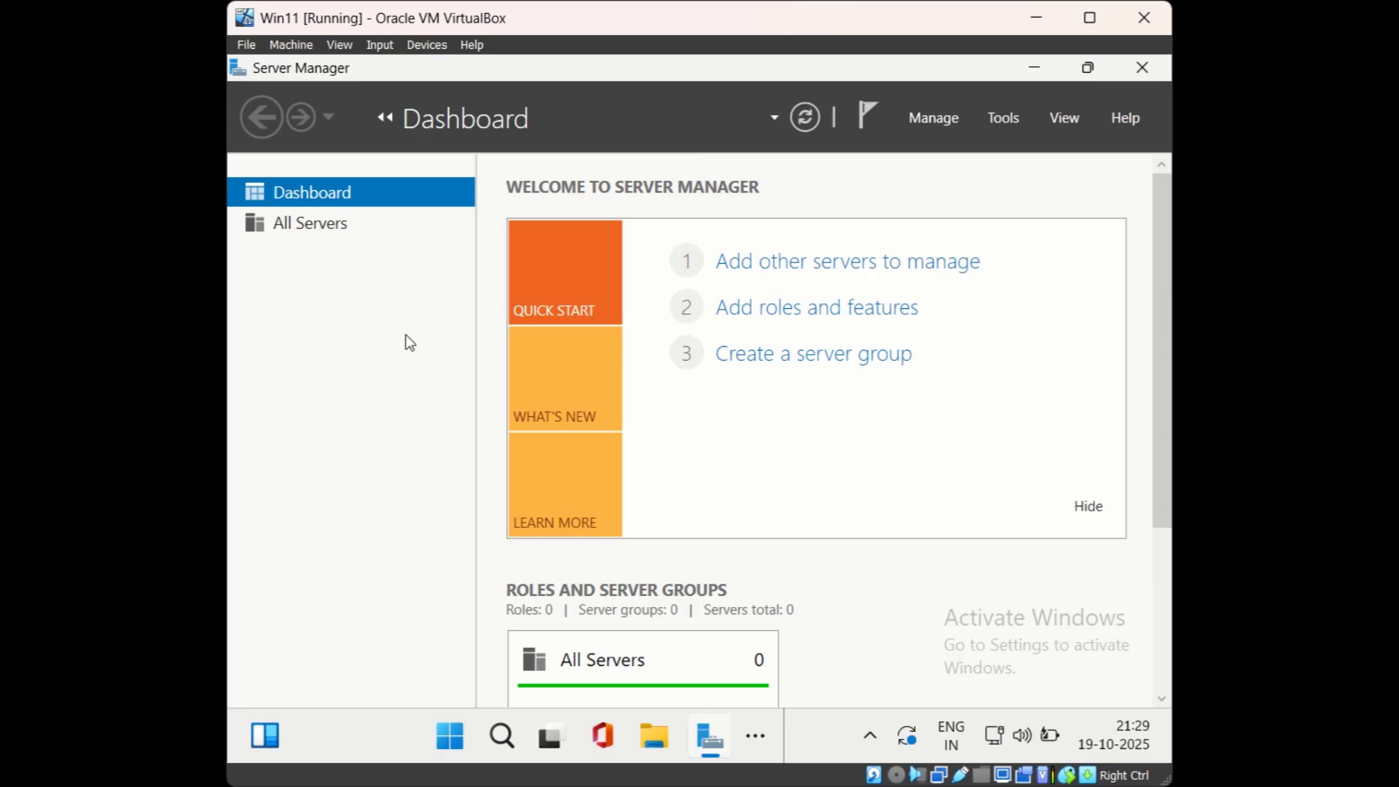
{"action": "mouse_move", "coordinate": [424, 437]}
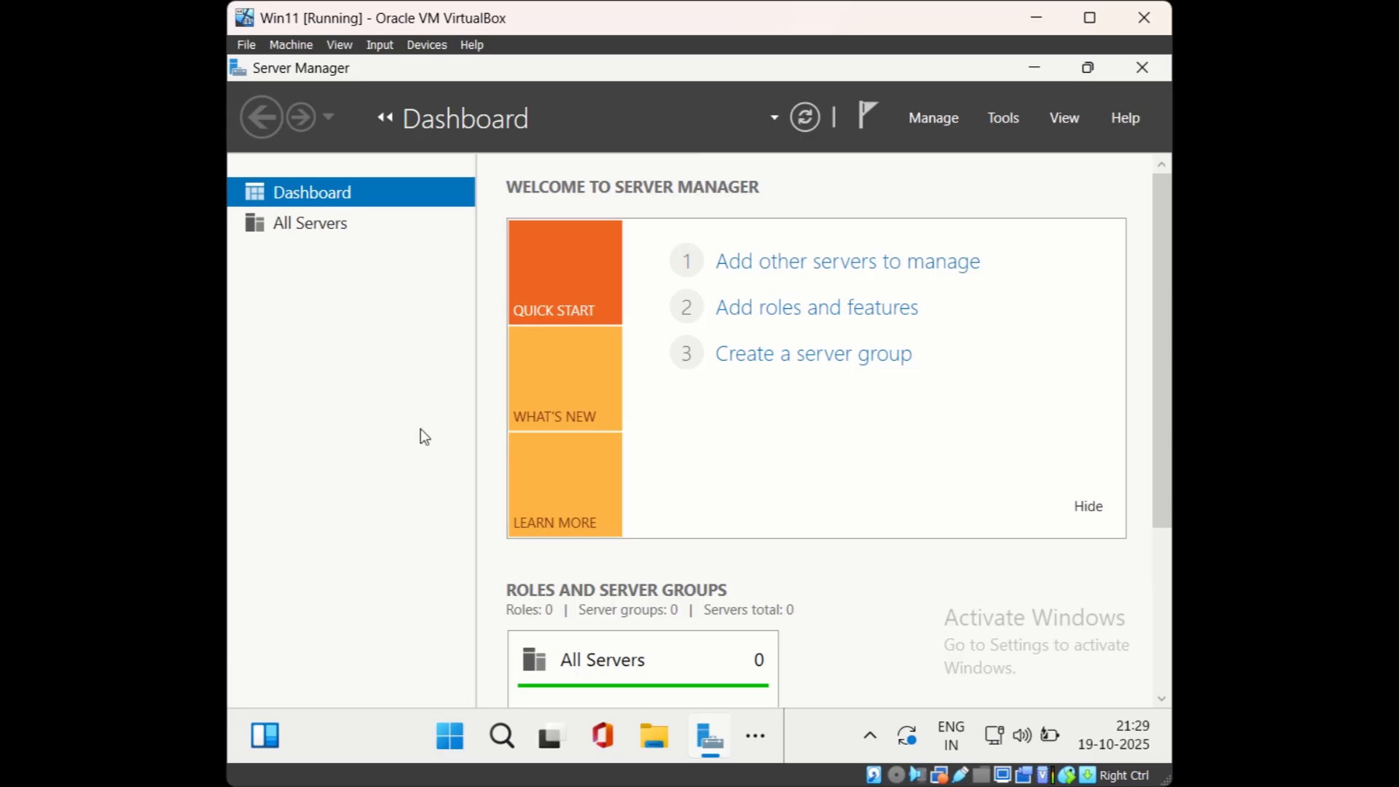